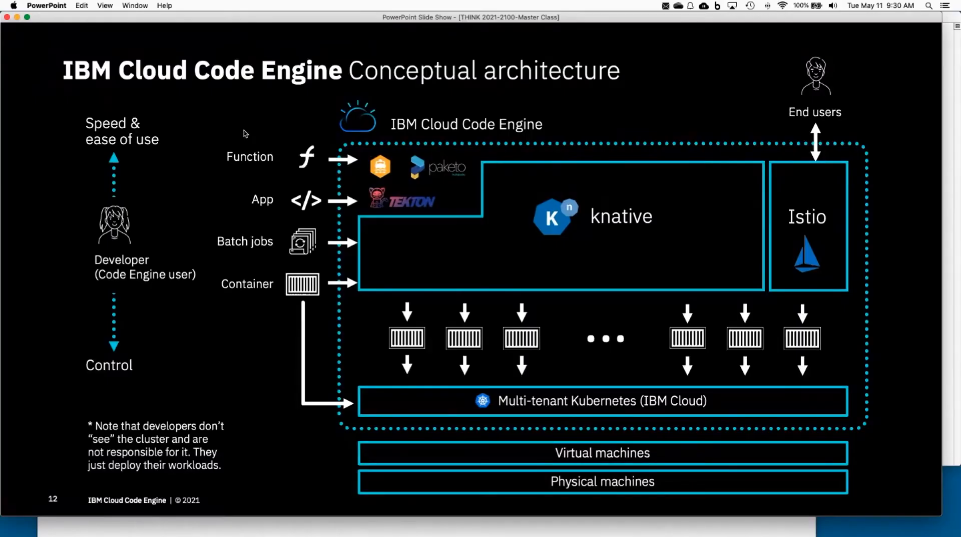
pyautogui.moveTo(381, 75)
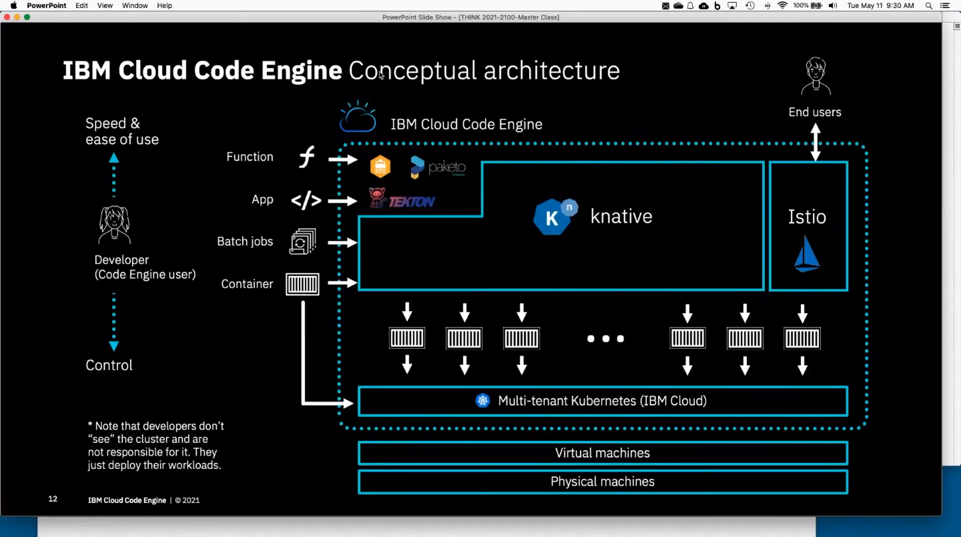
pyautogui.moveTo(313, 20)
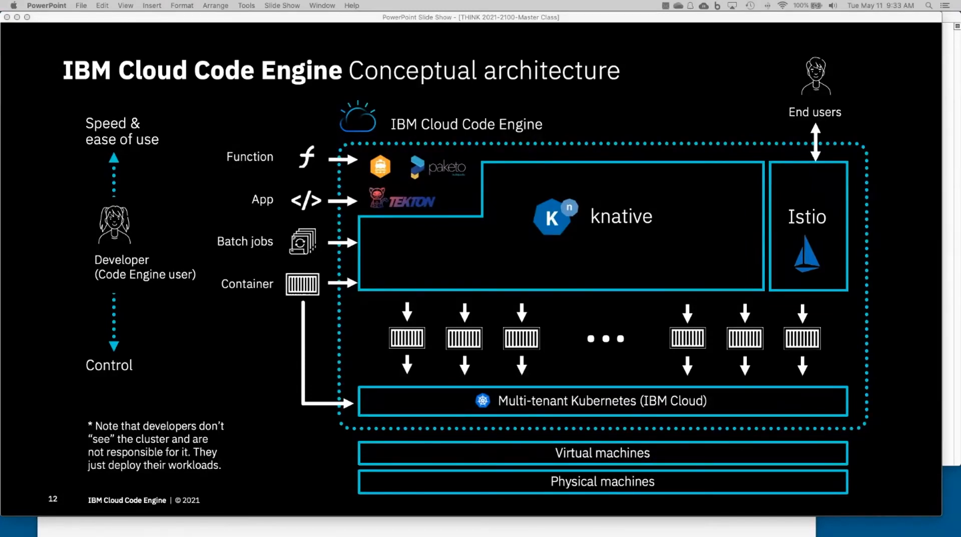
pyautogui.moveTo(373, 21)
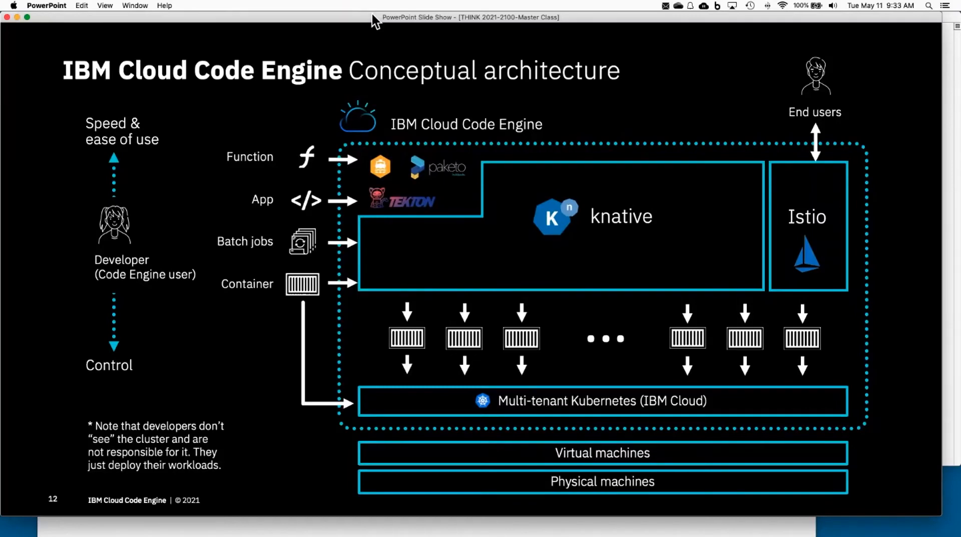
pyautogui.moveTo(360, 176)
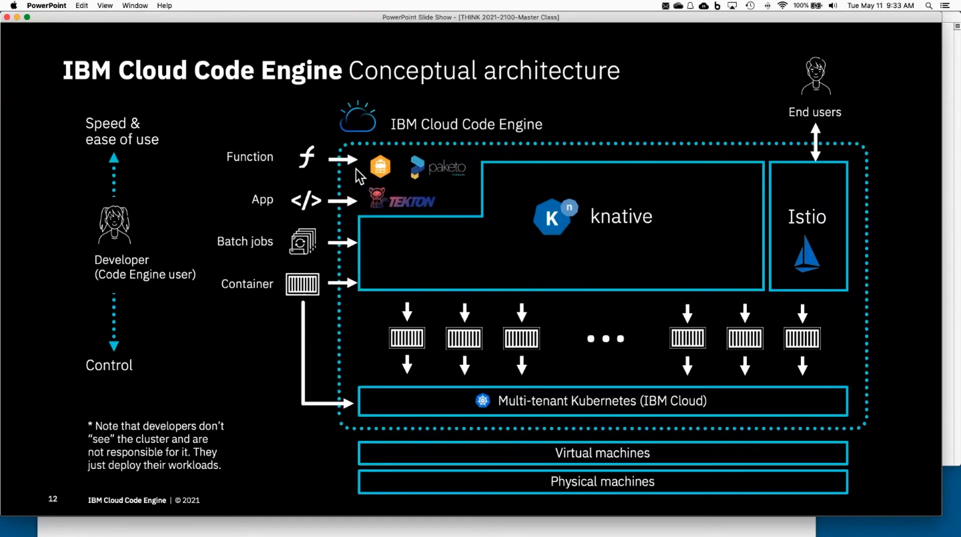
pyautogui.moveTo(349, 187)
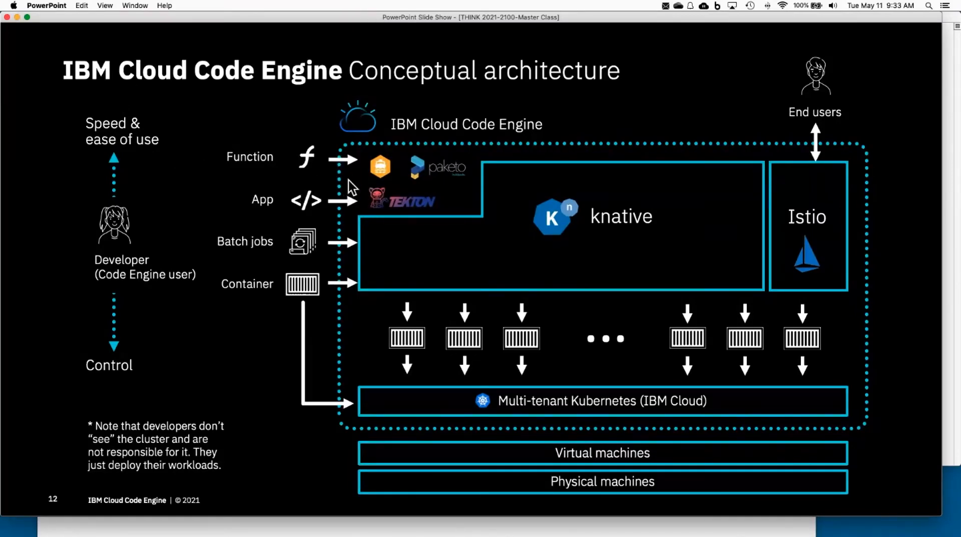
pyautogui.moveTo(321, 190)
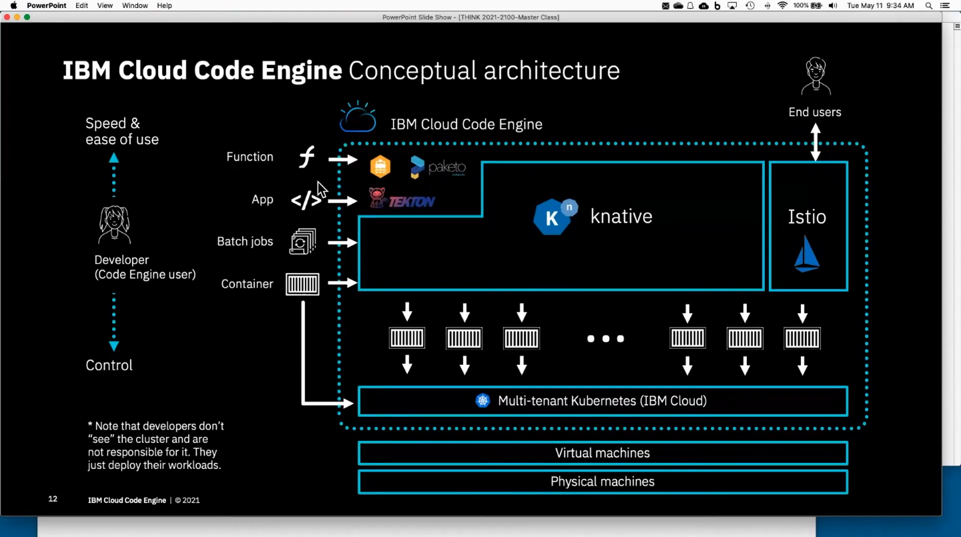
pyautogui.moveTo(380, 20)
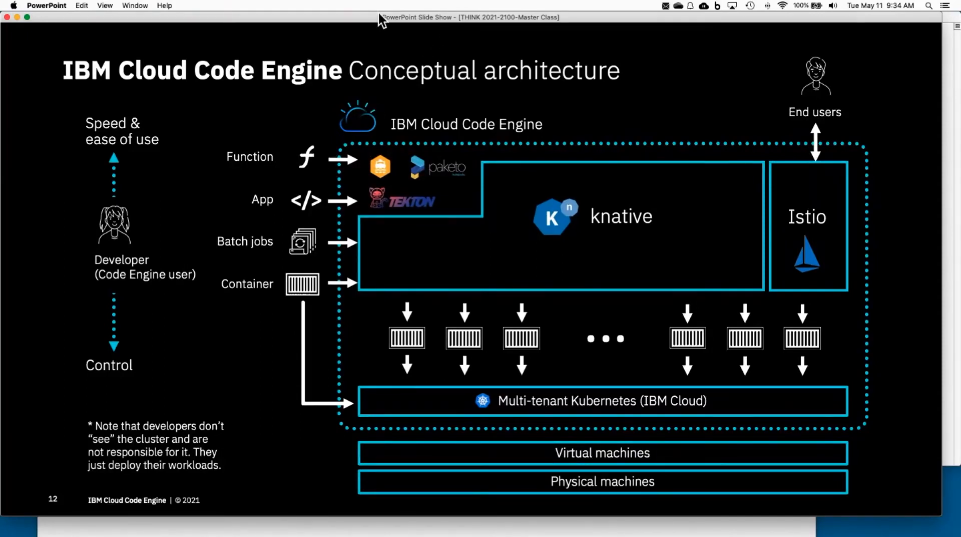
pyautogui.moveTo(362, 25)
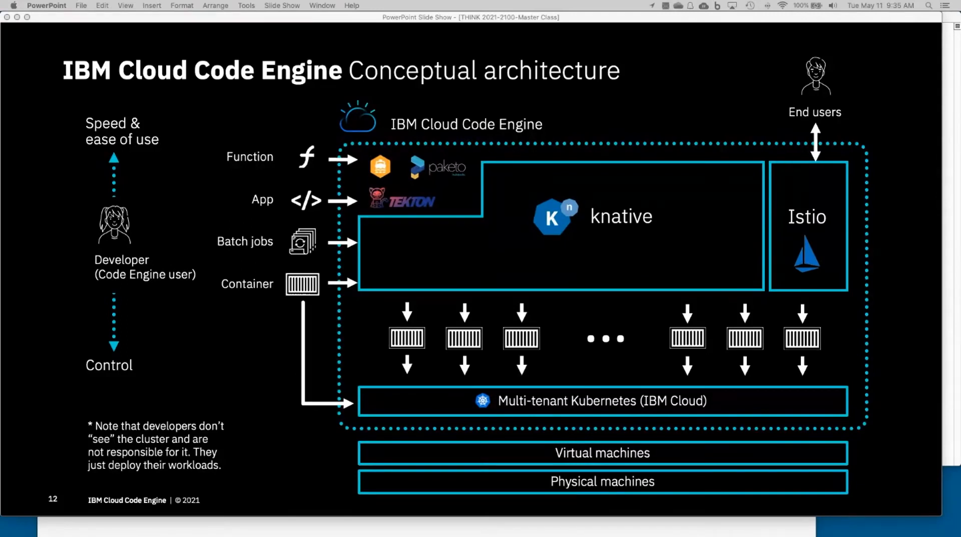
pyautogui.moveTo(154, 23)
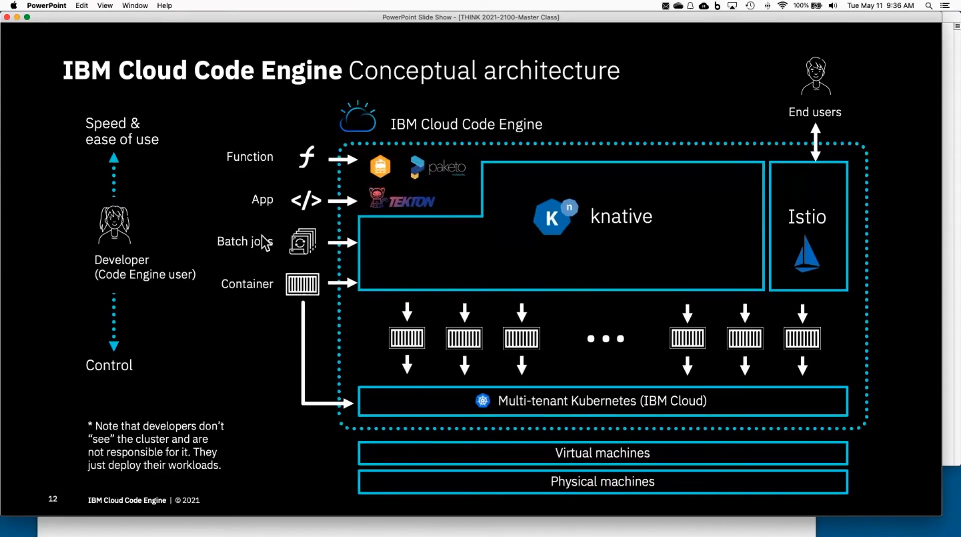
pyautogui.moveTo(325, 395)
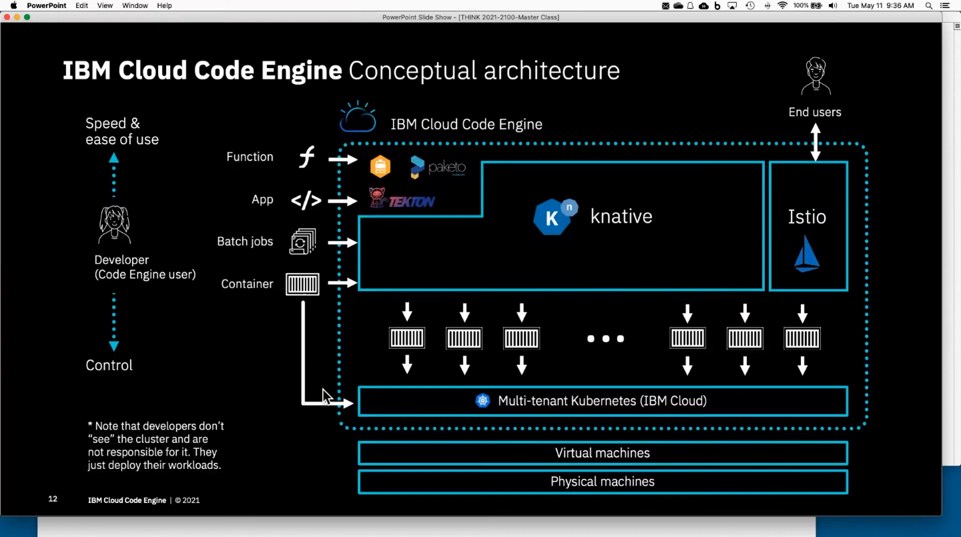
pyautogui.moveTo(323, 390)
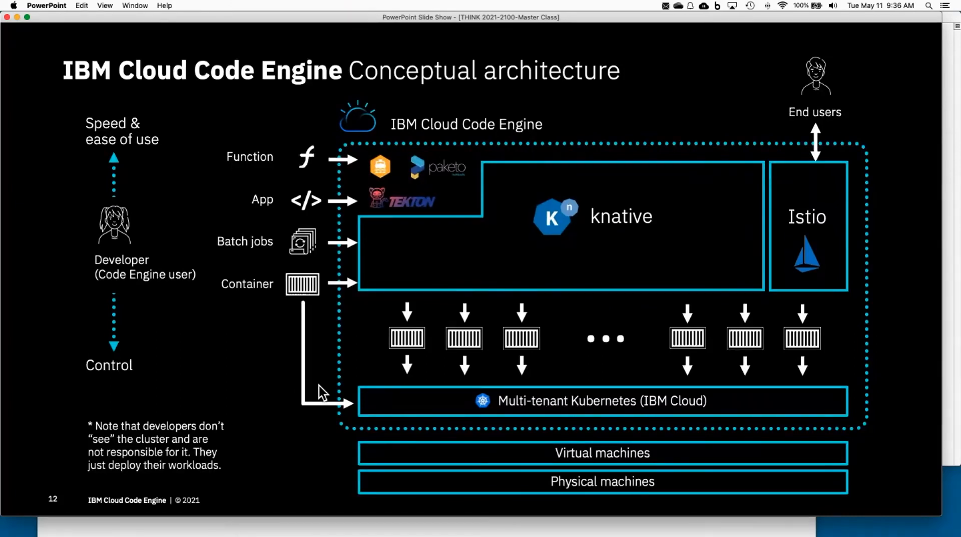
pyautogui.moveTo(376, 373)
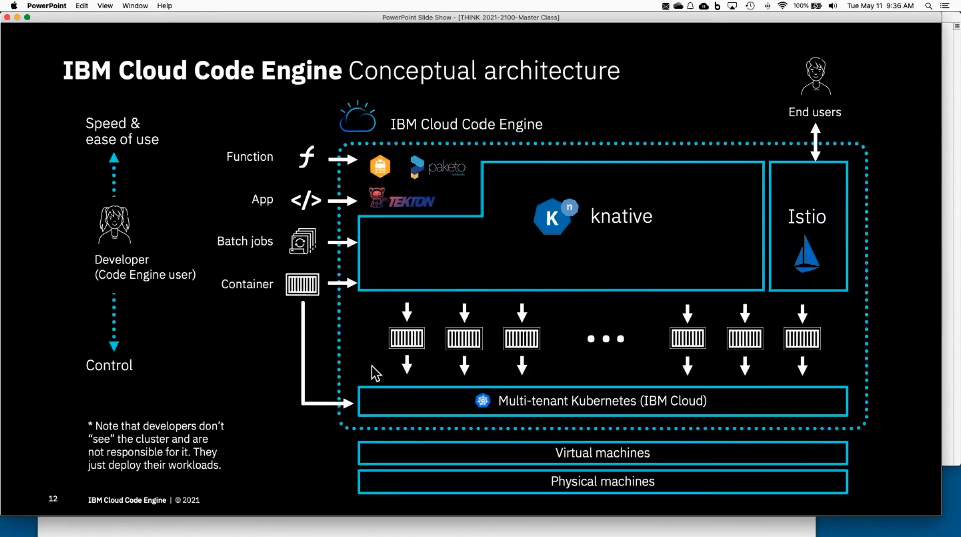
pyautogui.moveTo(301, 373)
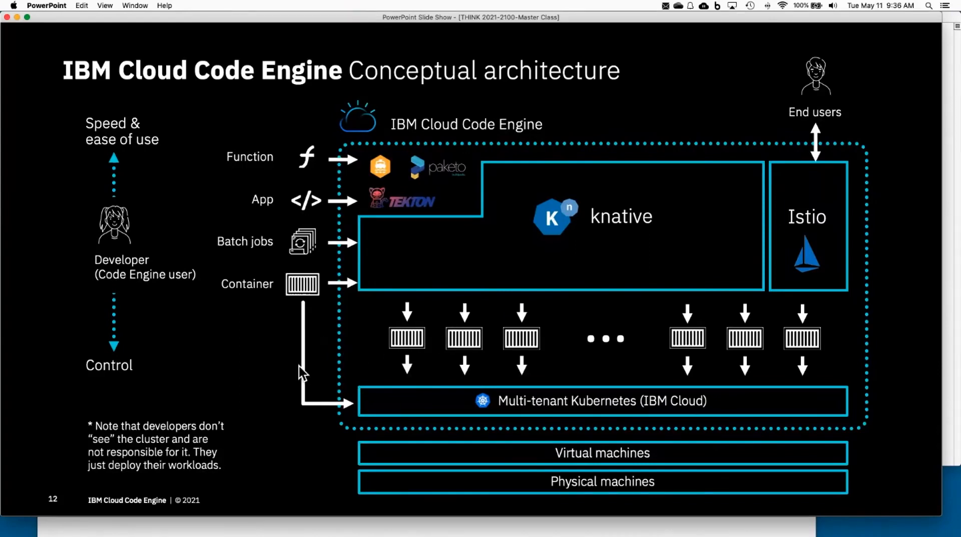
pyautogui.moveTo(305, 344)
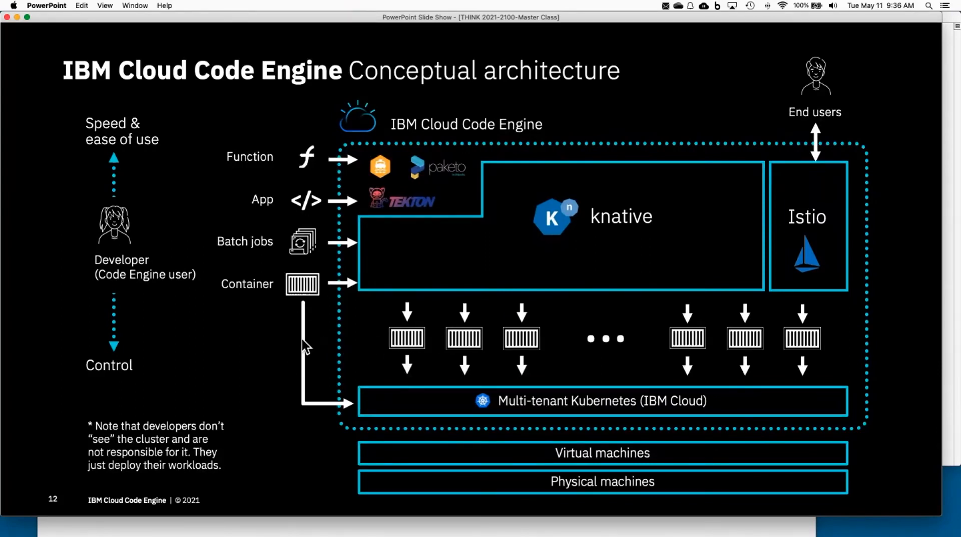
pyautogui.moveTo(341, 393)
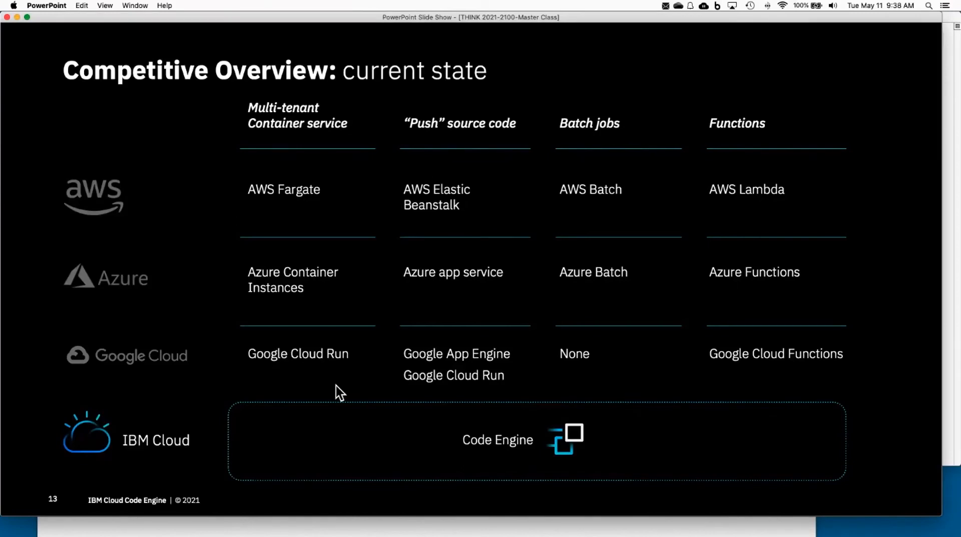
pyautogui.moveTo(336, 389)
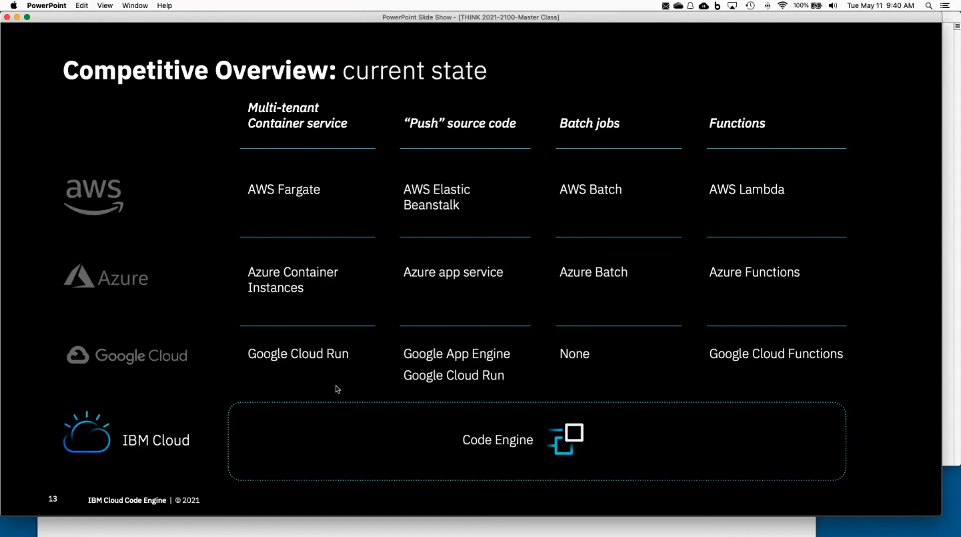
pyautogui.moveTo(334, 42)
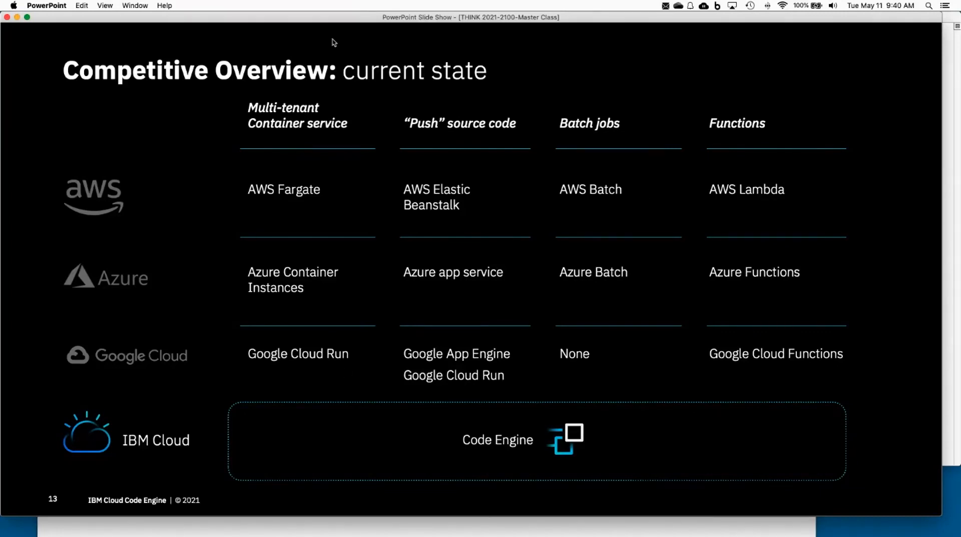
pyautogui.moveTo(301, 20)
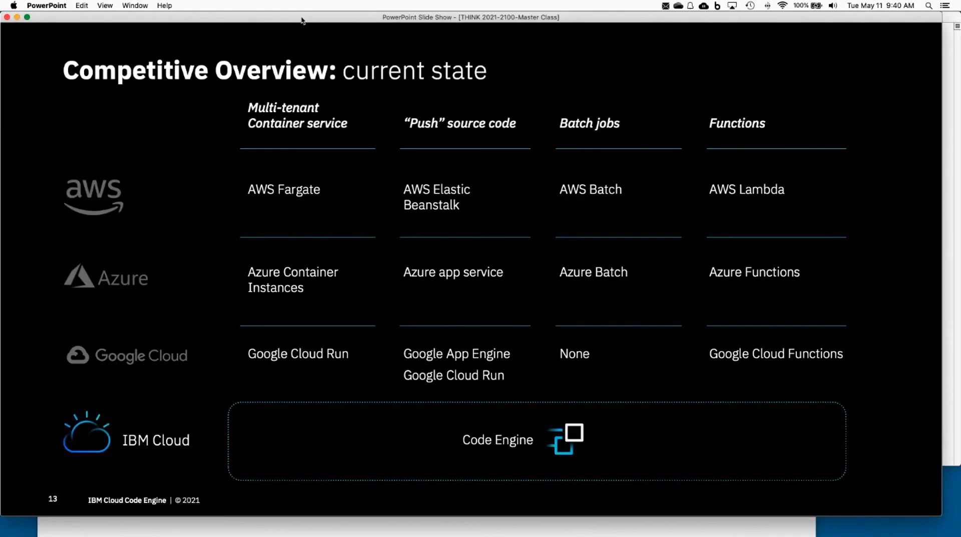